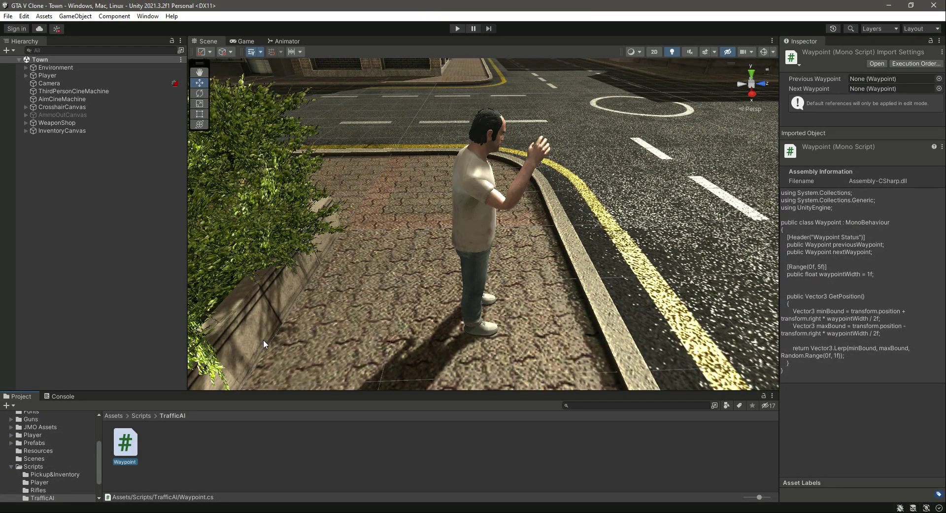
mouse_move(13, 470)
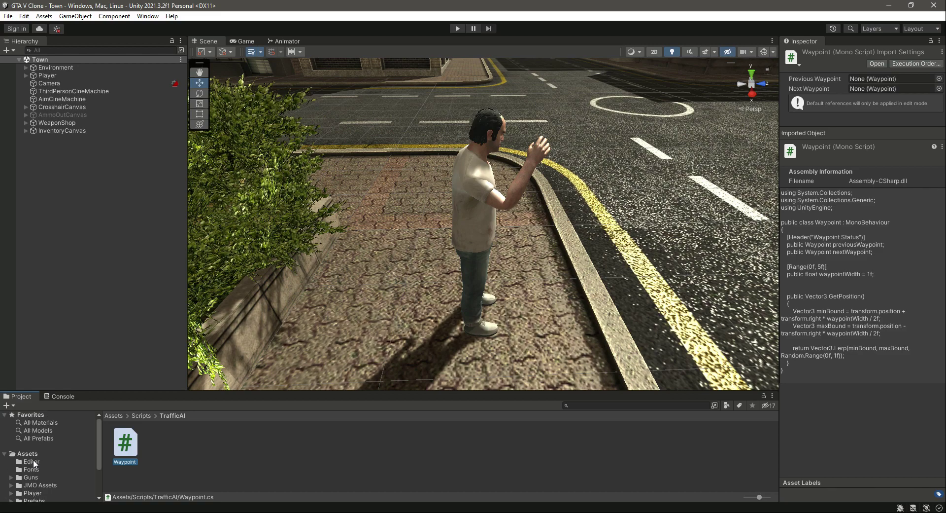
mouse_move(30, 466)
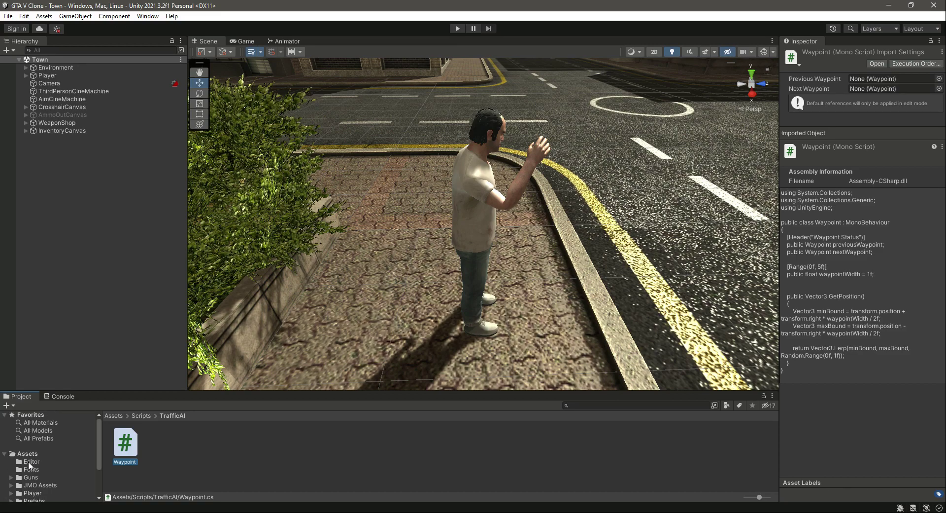
Select the Editor folder under Assets in the Project panel.
click(32, 461)
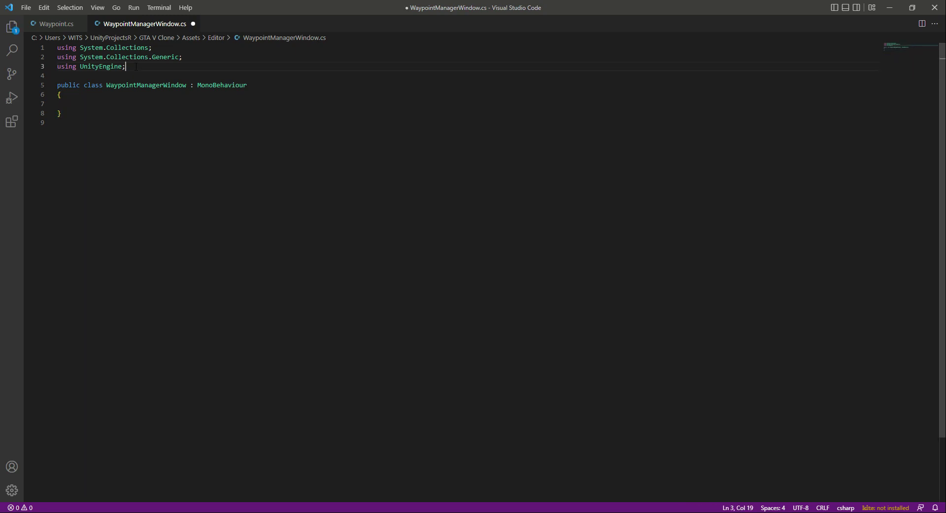
Add 'using UnityEditor;' and change the base class from MonoBehaviour to EditorWindow.
text(using)
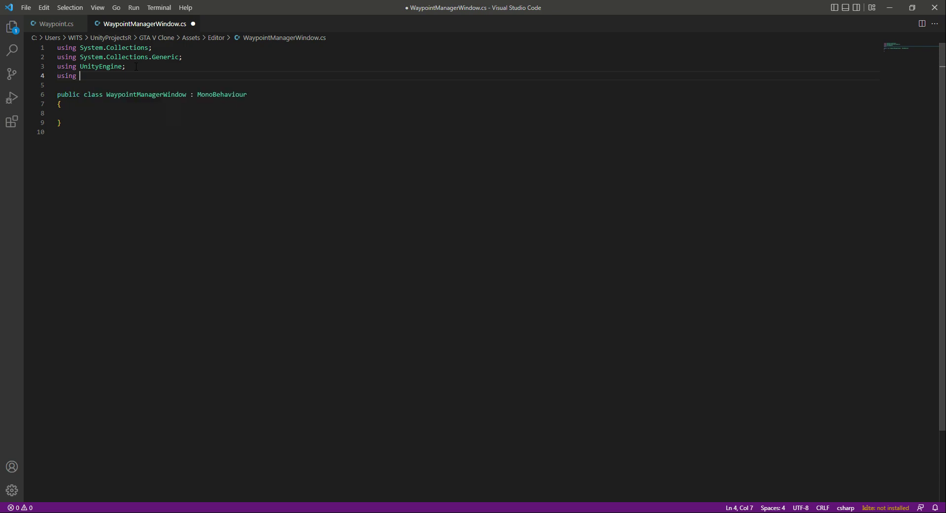
text(Unity)
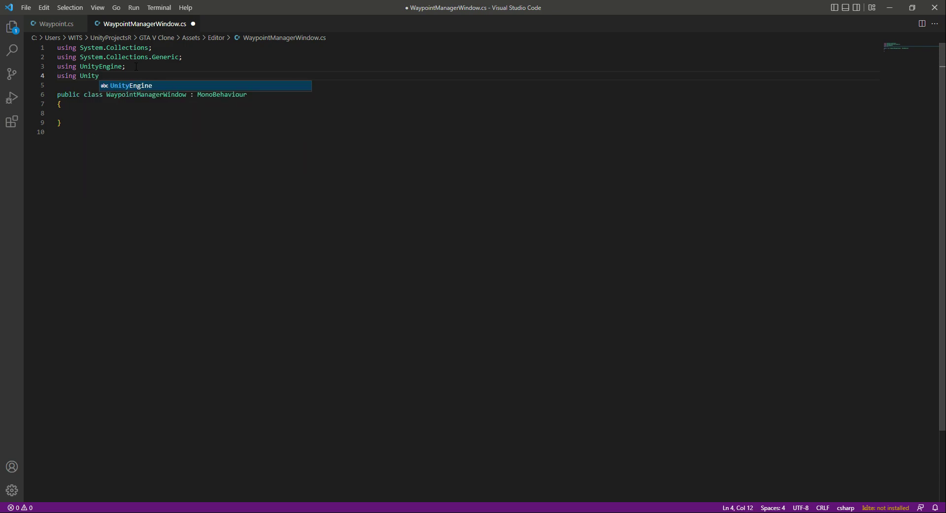
text(Editor)
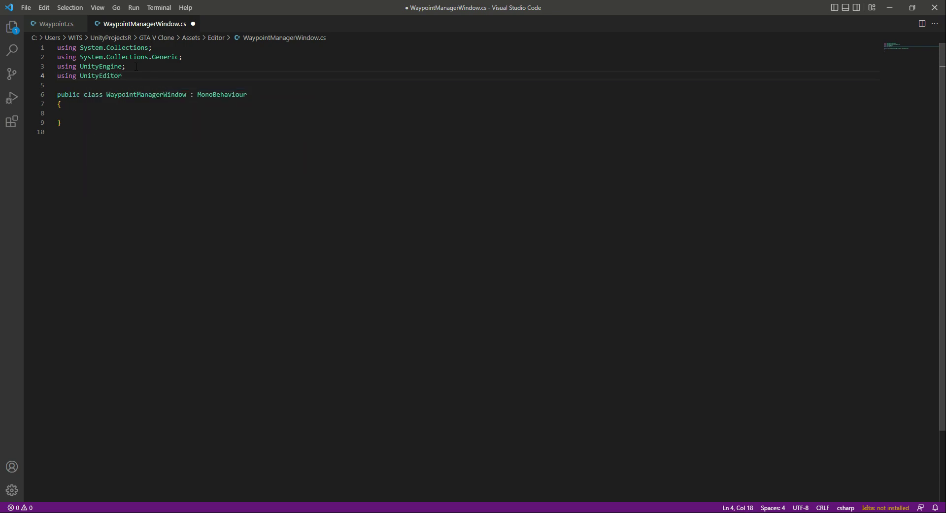
text(;)
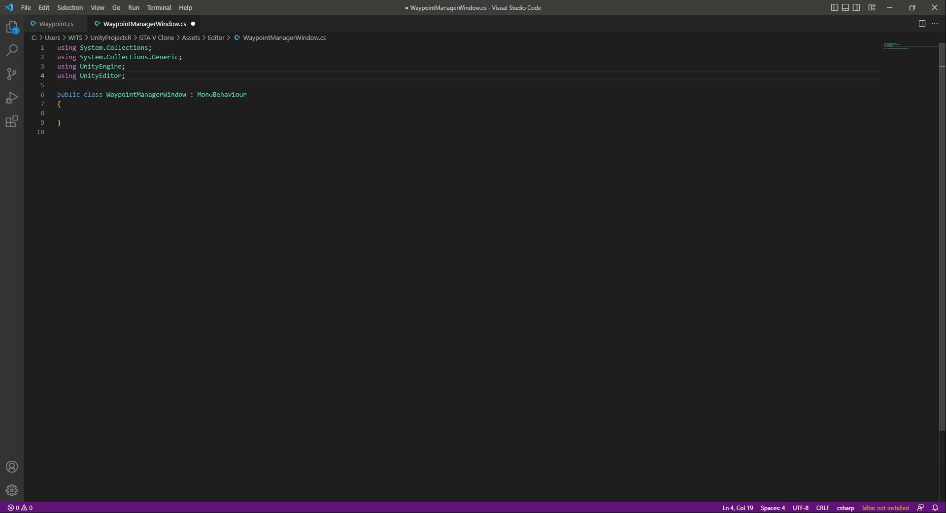
double_click(222, 95)
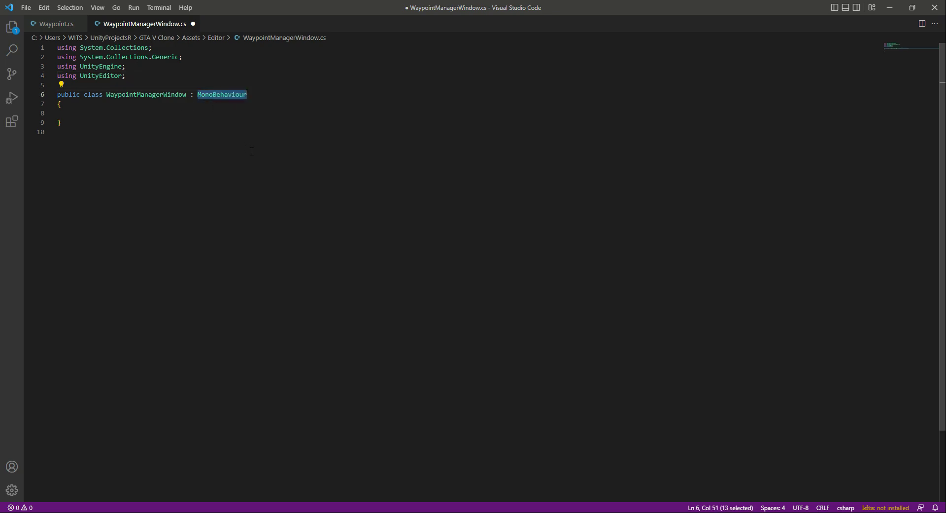
key(Delete)
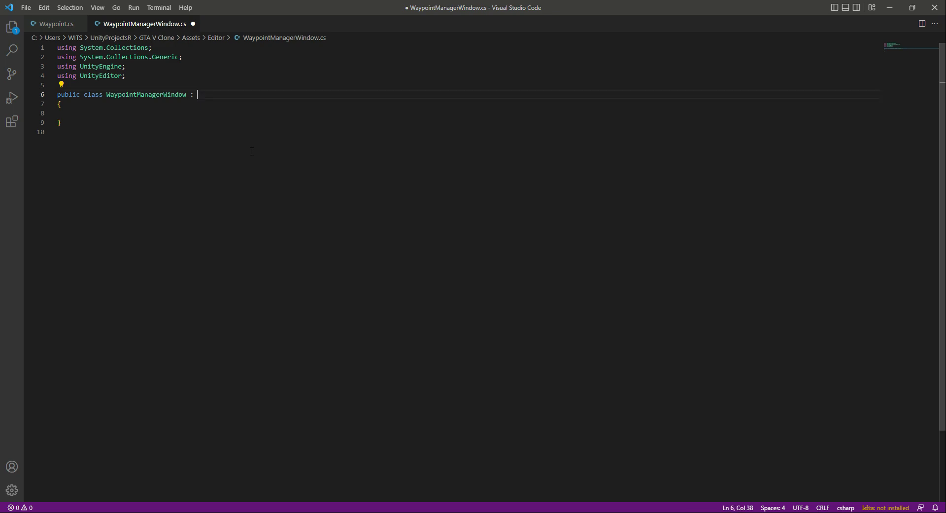
text(EditorWindow)
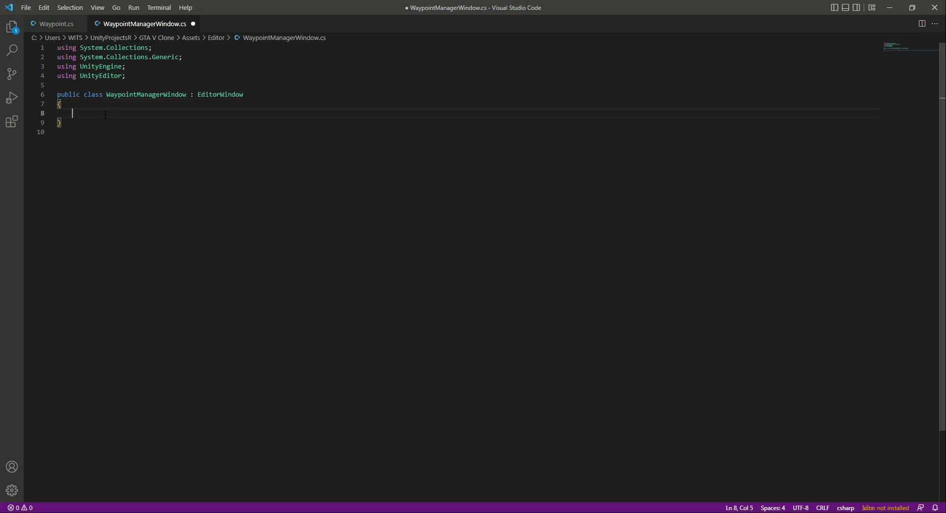
Write [MenuItem("Waypoint/Waypoints Editor Tools")] in the class body and begin a public declaration.
text([Menu)
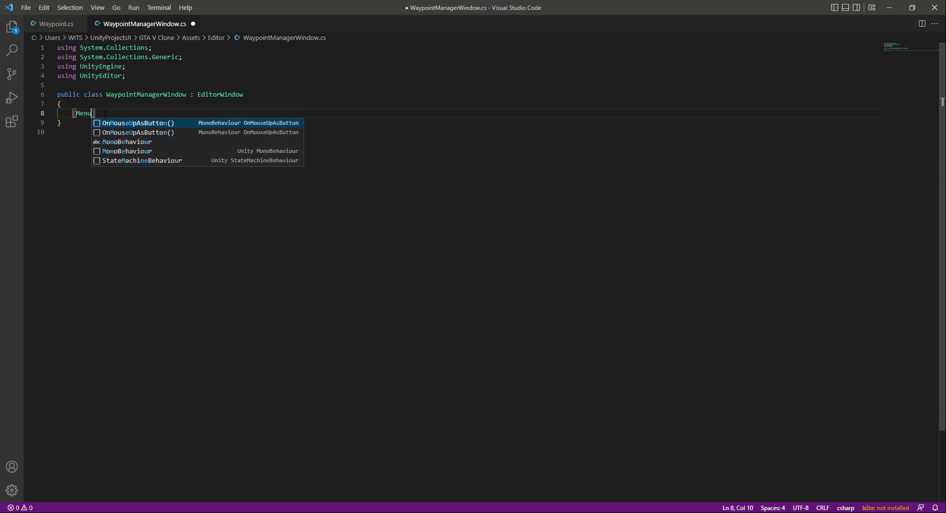
text(Item)
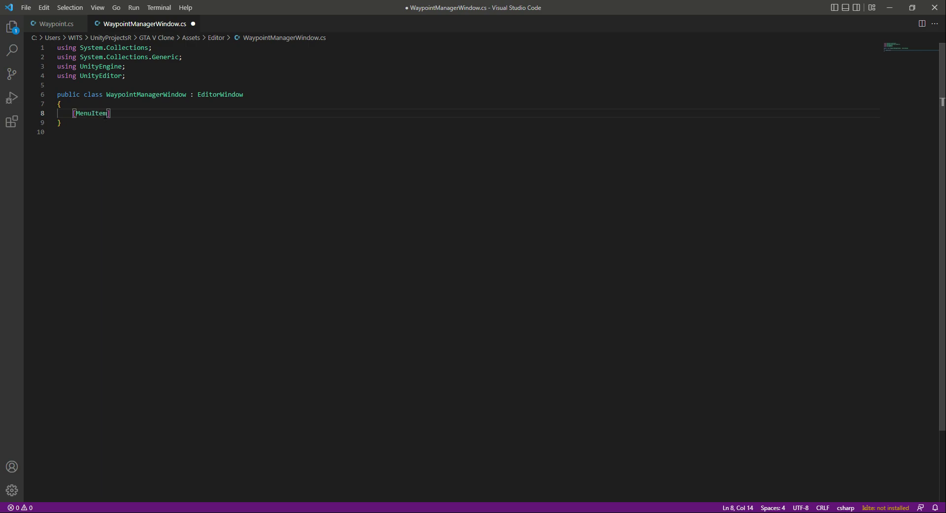
text(())
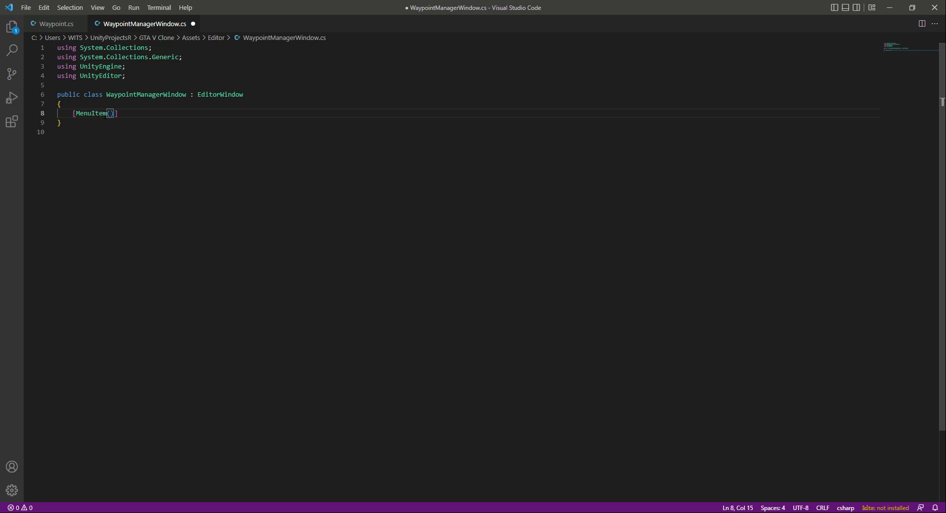
text("")
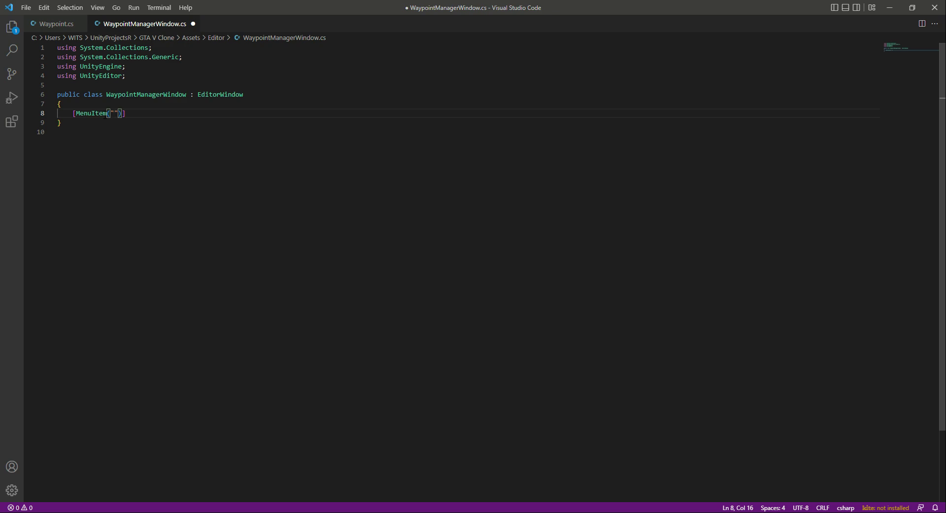
text(Waypoi)
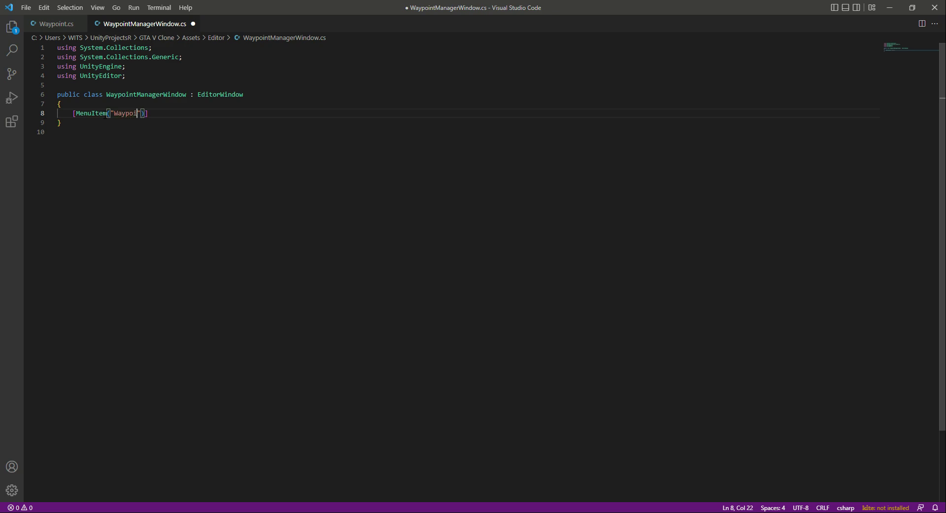
text(nt)
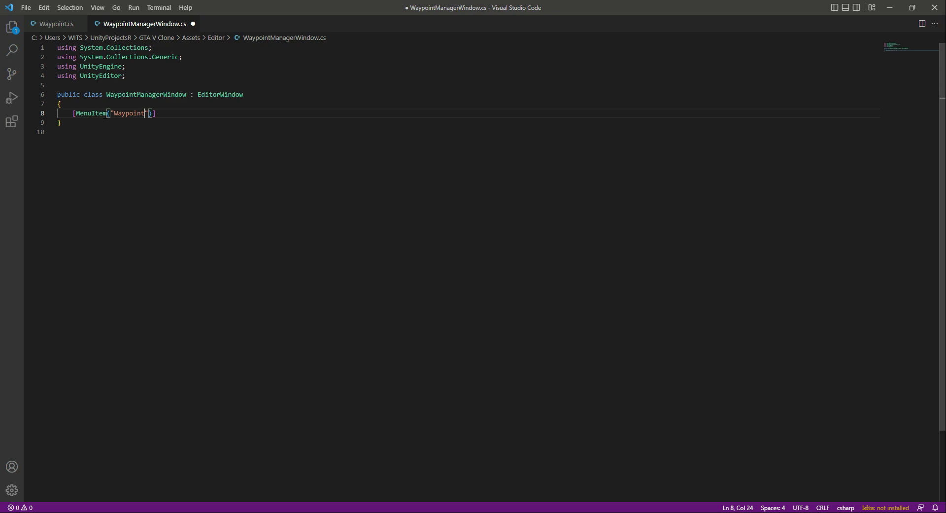
text(/Waypoints E)
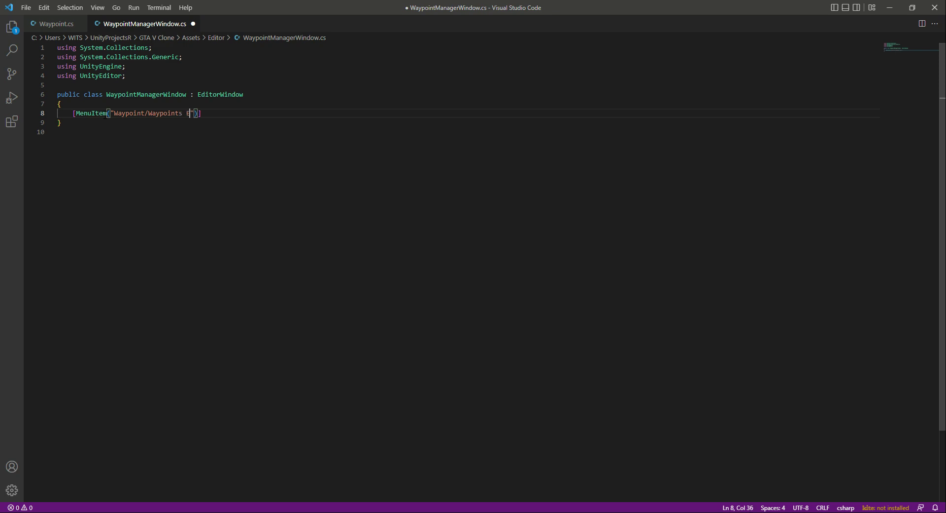
text(ditor Tools)
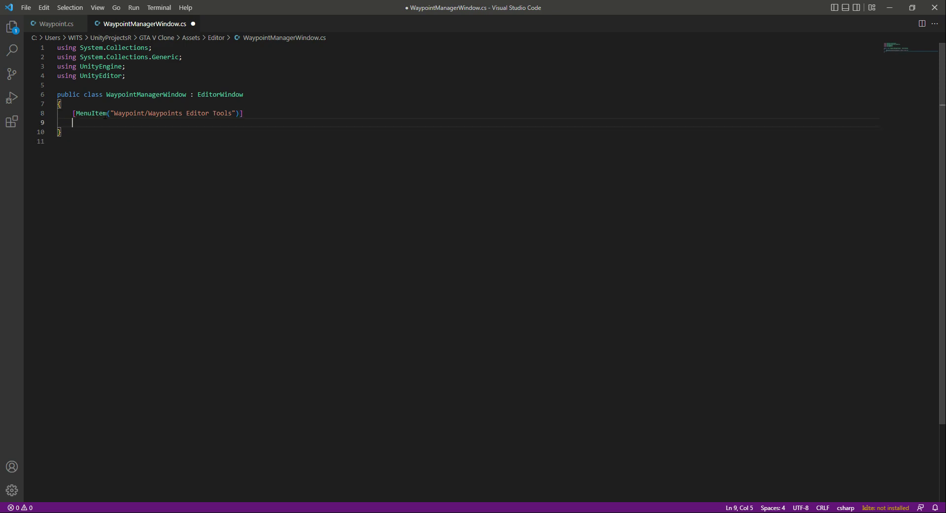
text(public)
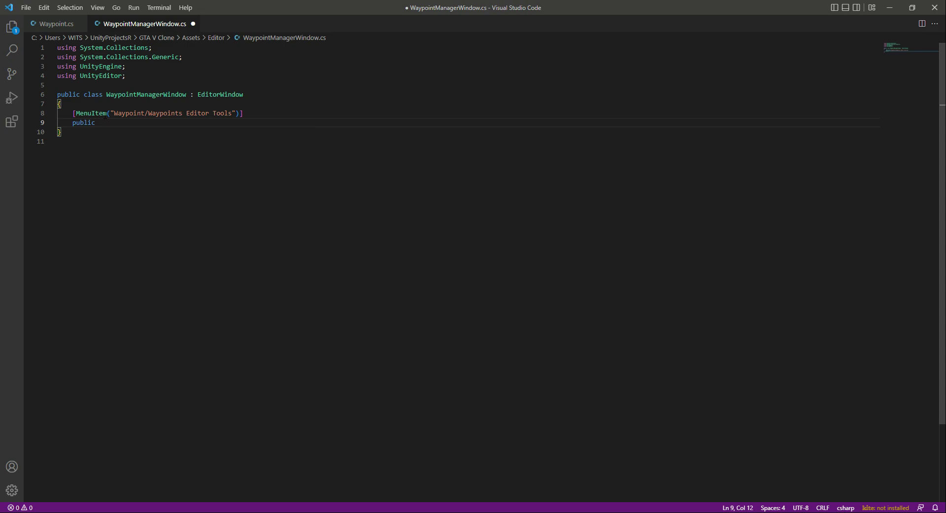
Declare the method 'public static void ShowWindow()' with an empty body.
text(static void S)
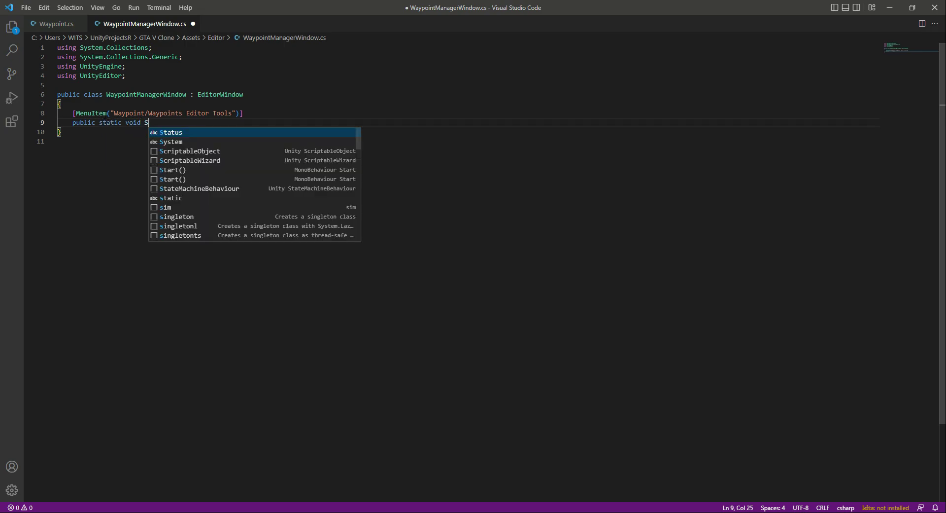
text(howWindo)
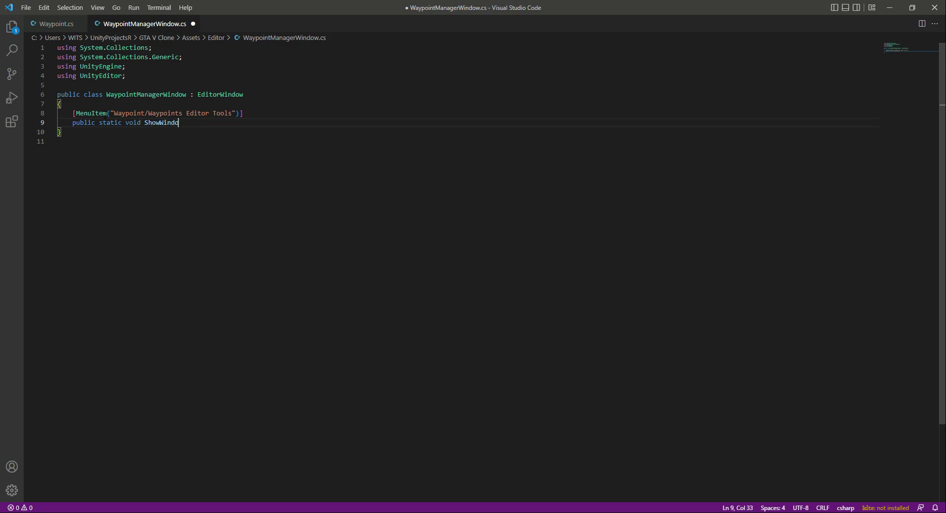
text(())
text({)
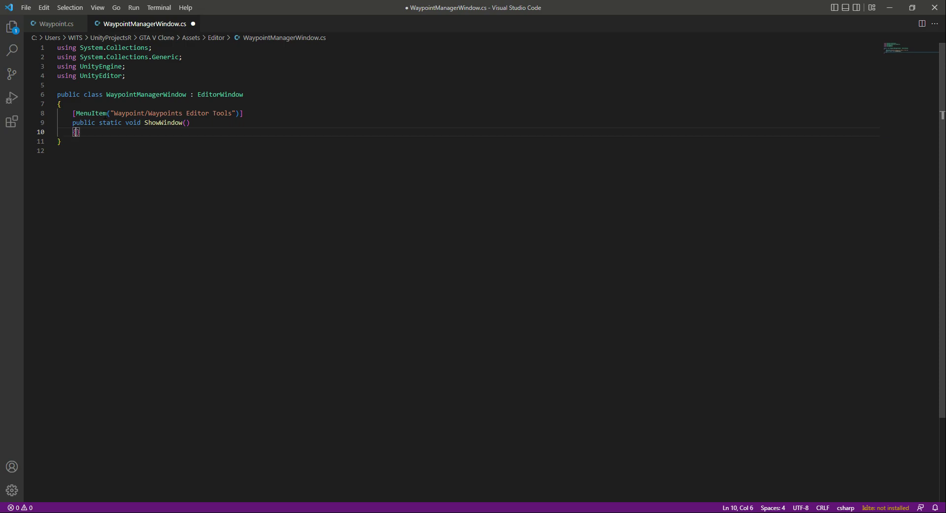
key(enter)
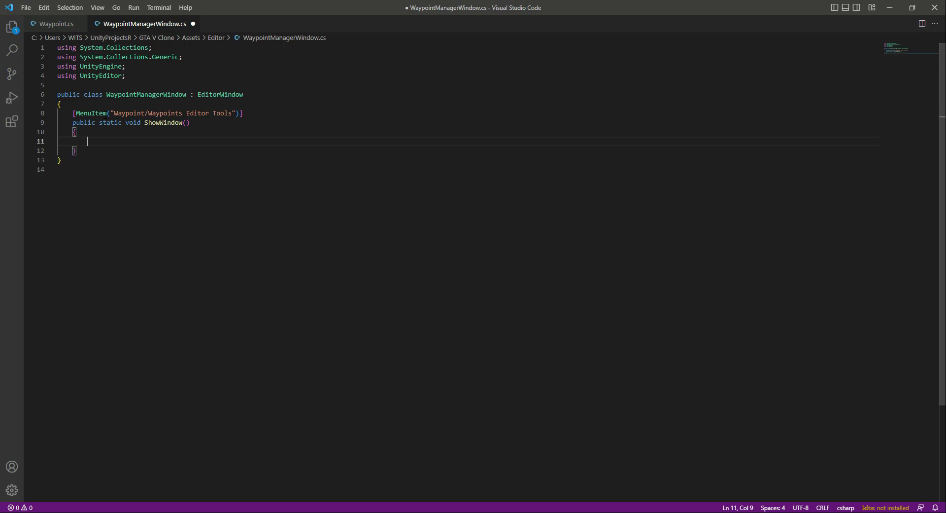
Call GetWindow<WaypointManagerWindow>("Waypoints Editor Tools") inside ShowWindow.
text(GetWi)
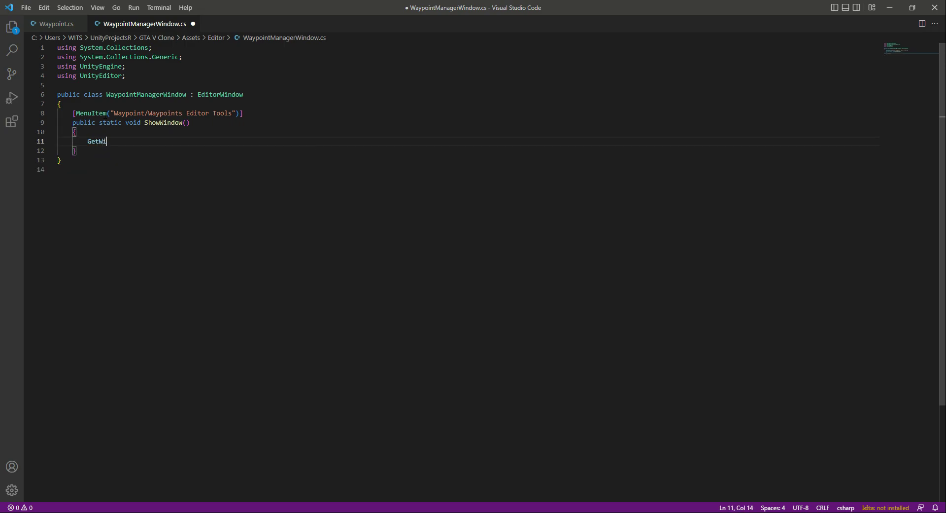
text(ndow)
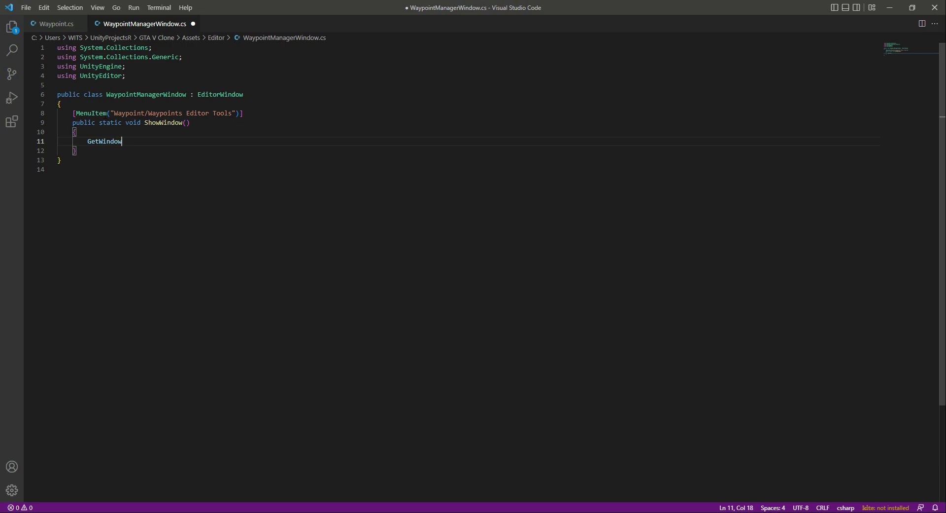
text(<>)
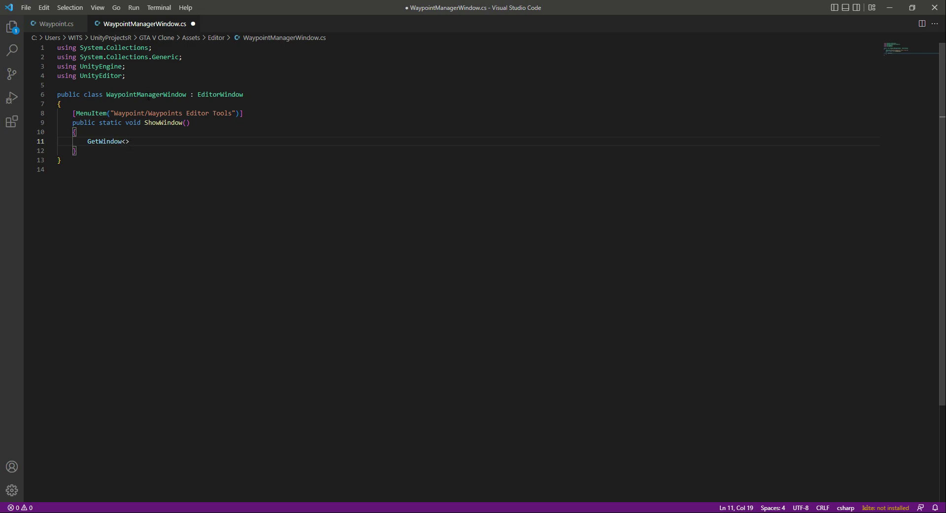
double_click(146, 95)
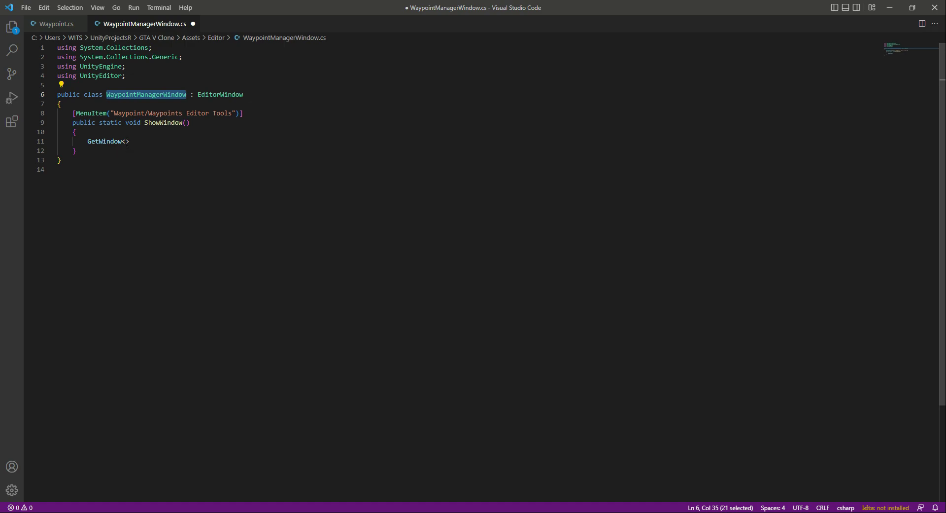
text(WaypointManagerWindow)
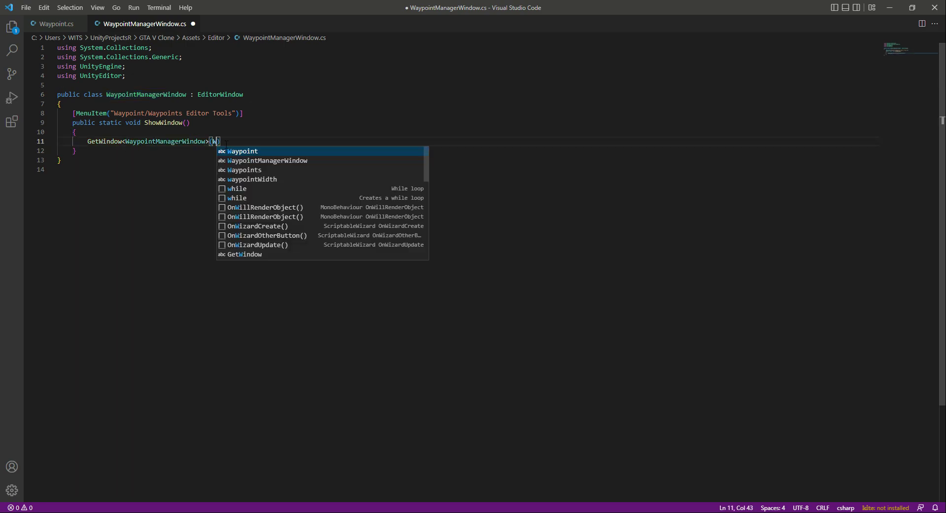
text(Waypoint)
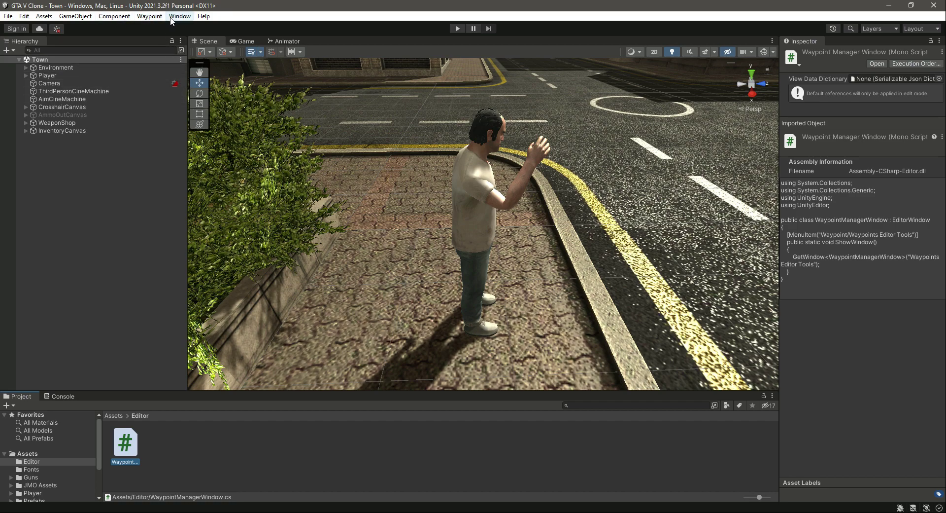
mouse_move(148, 15)
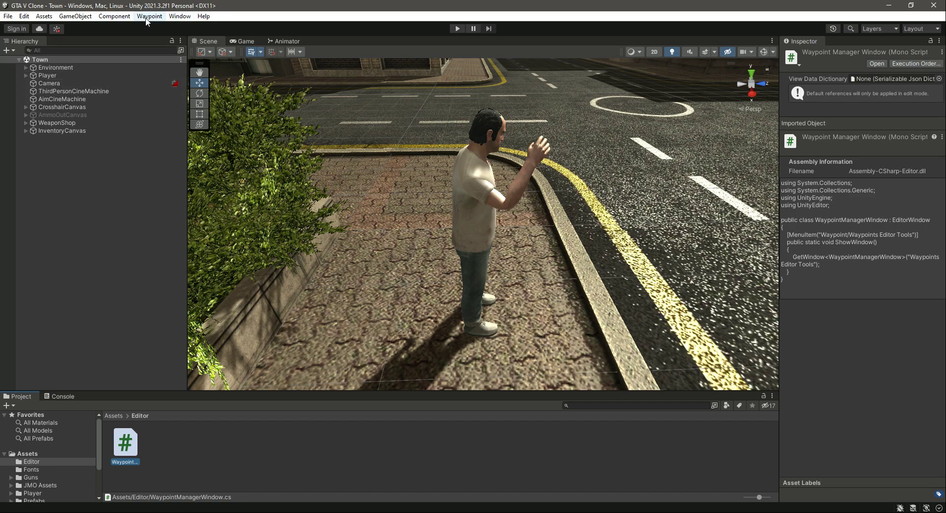
Launch Waypoints Editor Tools from the Waypoint menu and reposition the empty floating window.
click(150, 16)
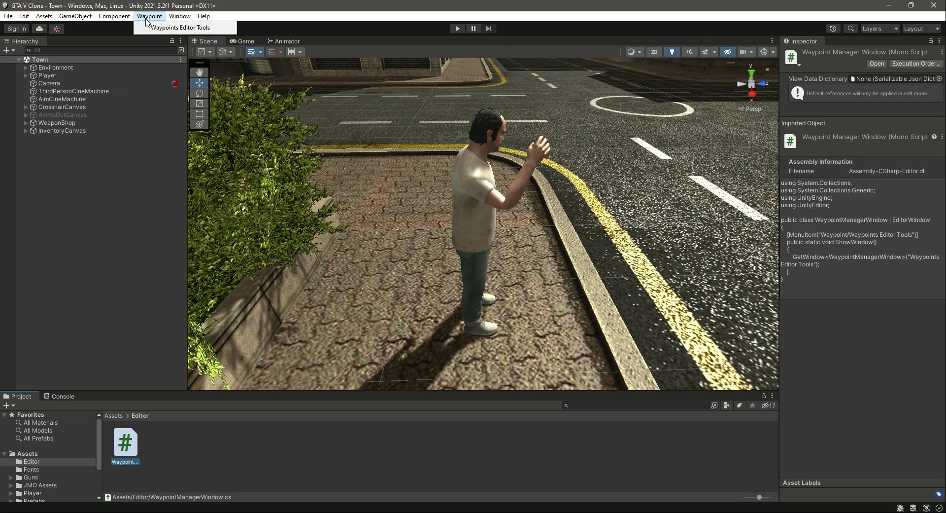
mouse_move(182, 27)
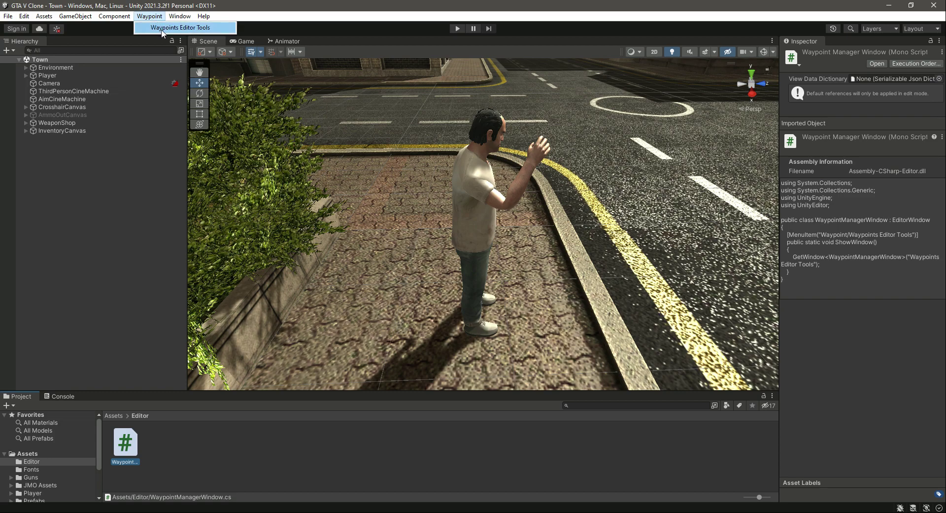
mouse_move(176, 28)
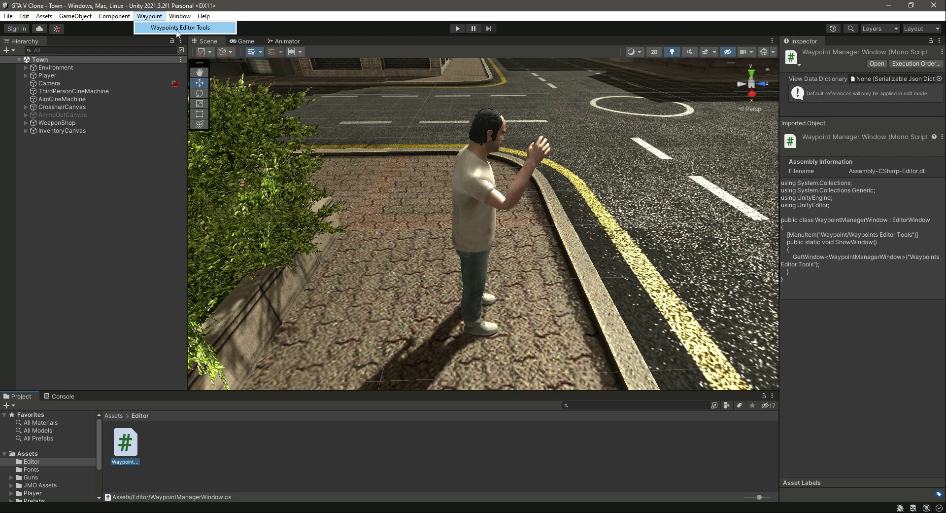
click(182, 28)
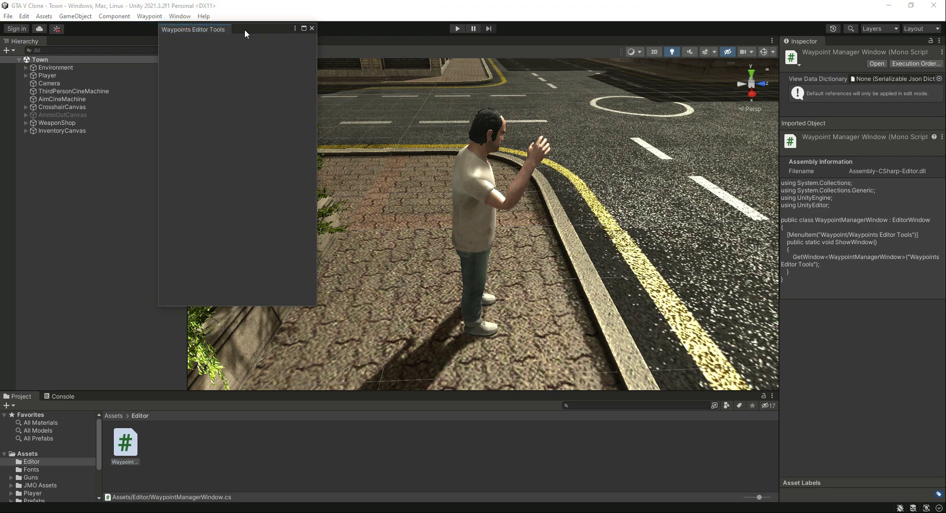
drag(193, 29, 491, 128)
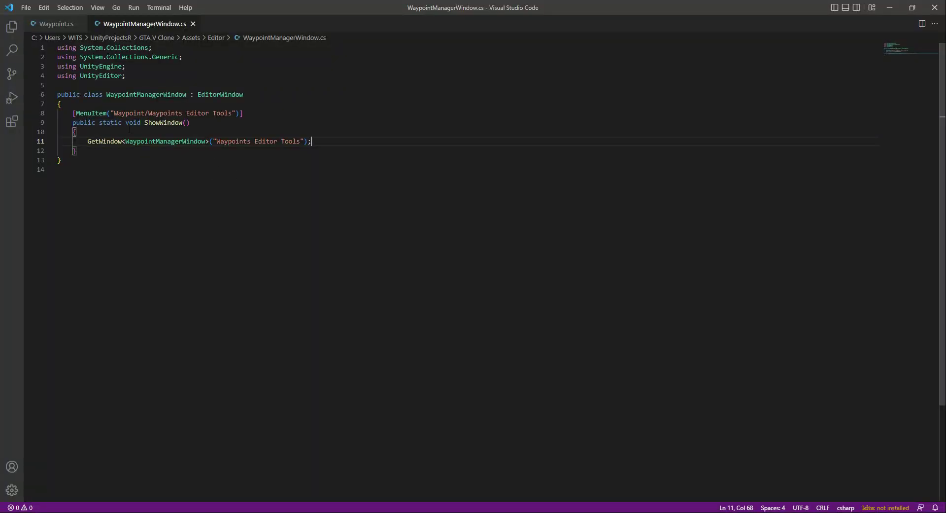
Remove the word Editor so the MenuItem path reads "Waypoint/Waypoints Tools".
double_click(128, 114)
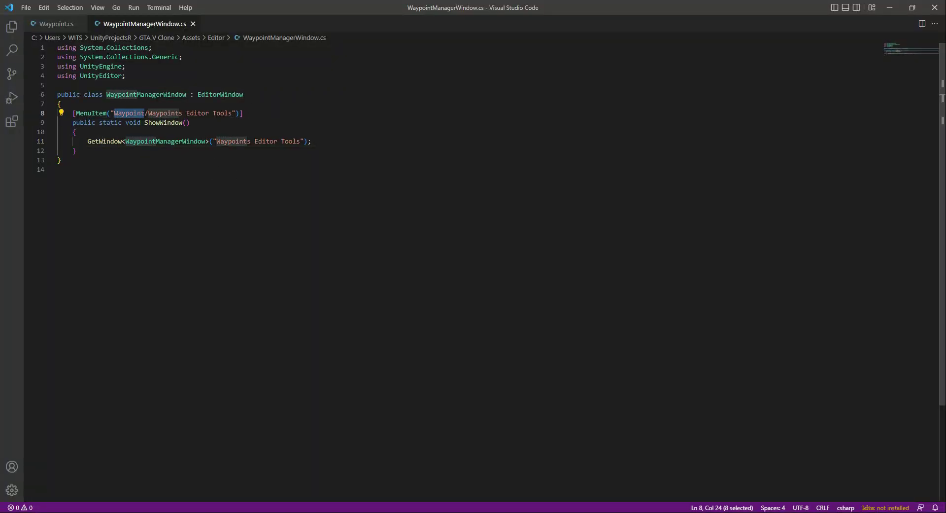
drag(147, 113, 213, 113)
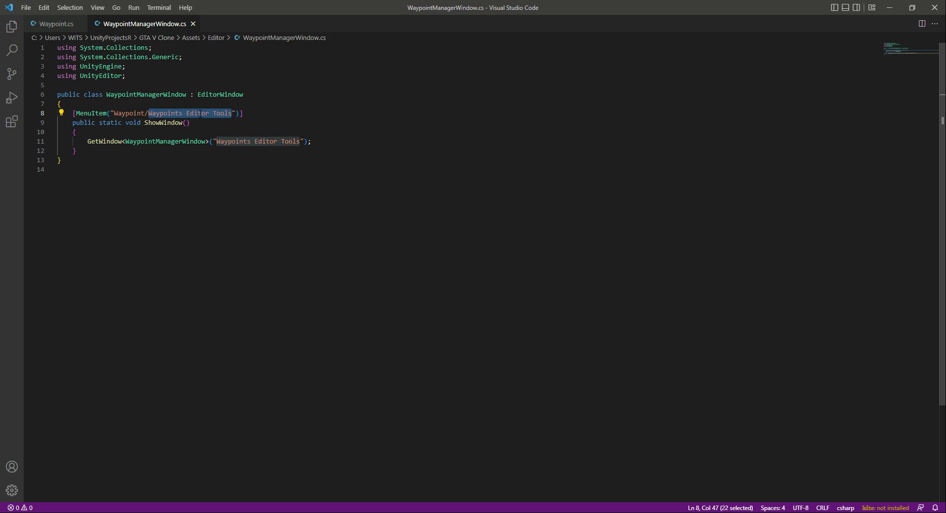
click(182, 113)
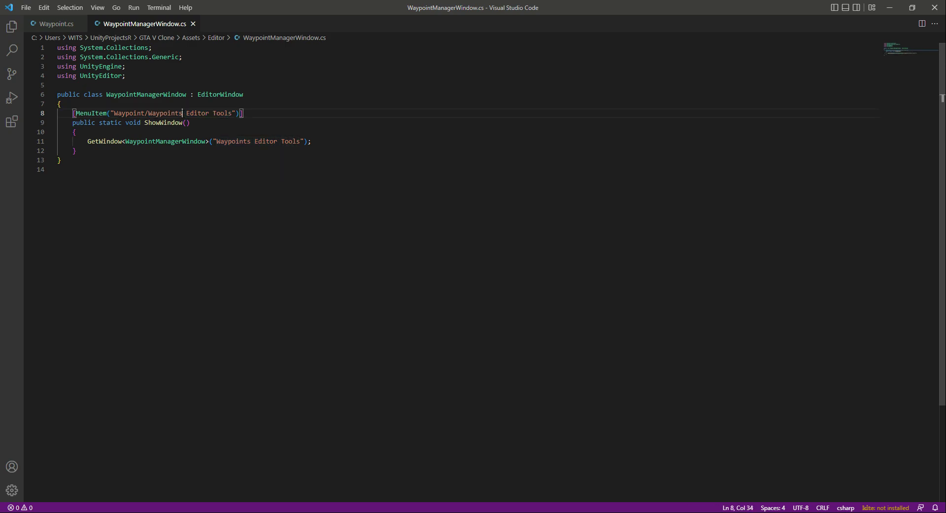
double_click(196, 114)
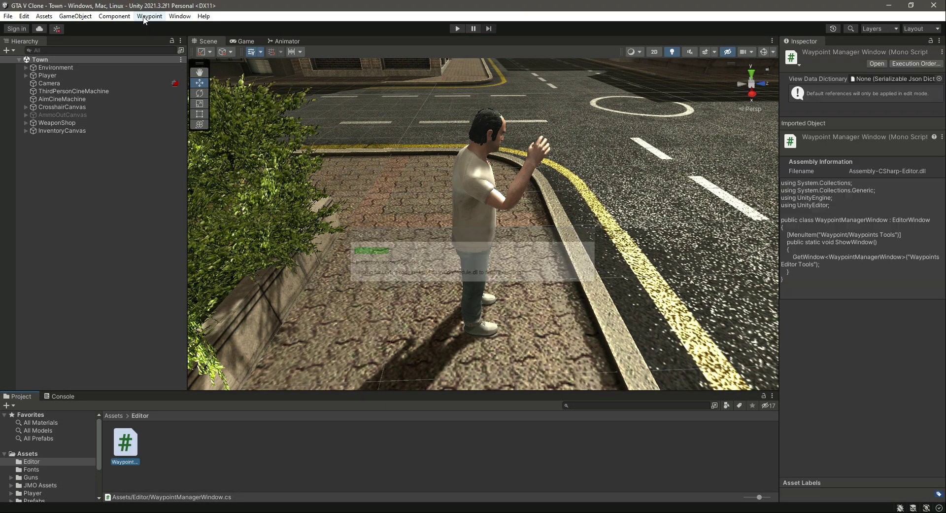
Launch the window via the renamed Waypoints Tools entry, then return to the script.
click(148, 15)
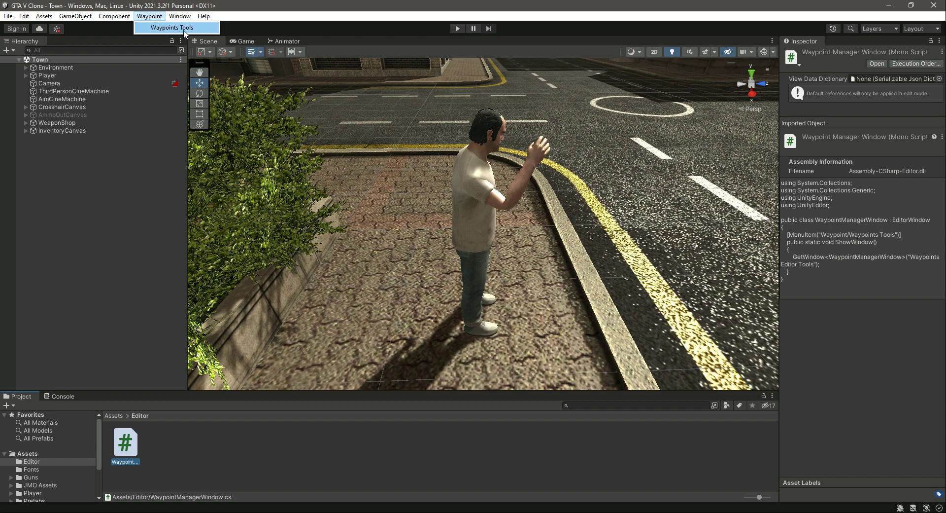
click(171, 28)
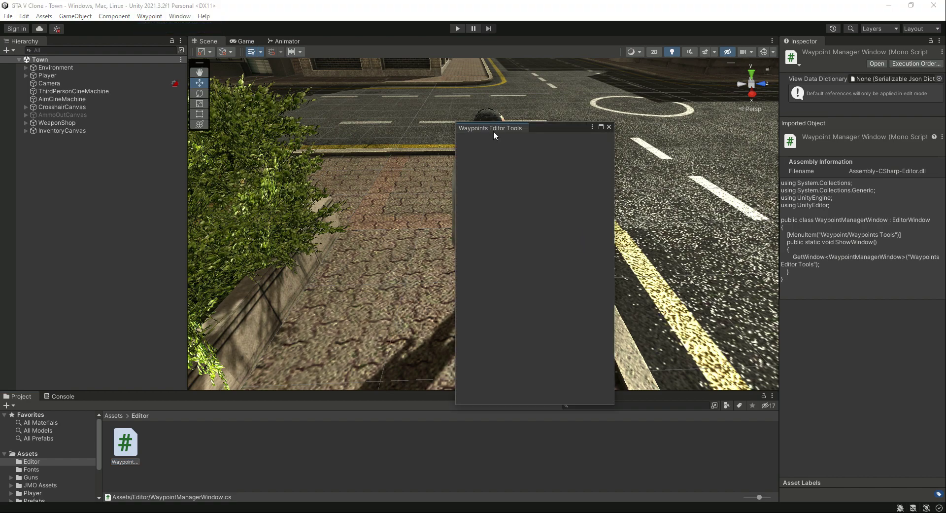
mouse_move(490, 131)
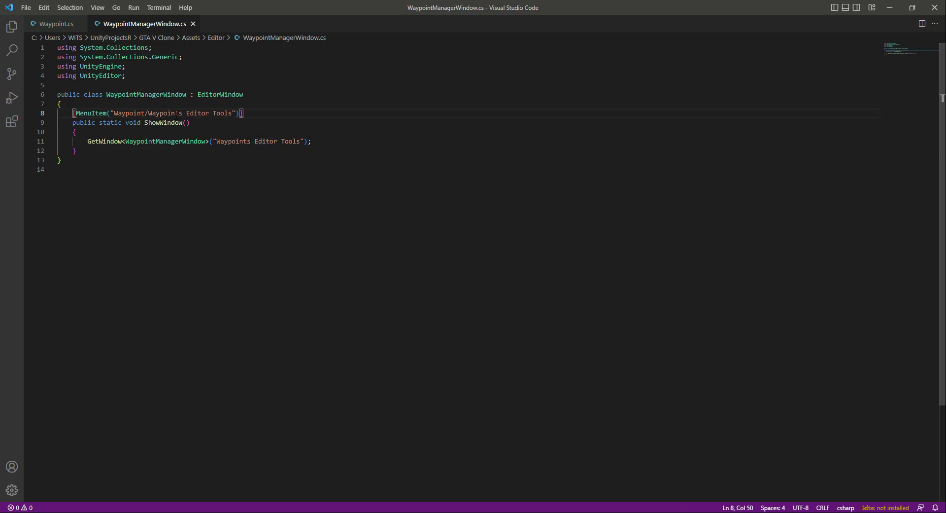
double_click(259, 141)
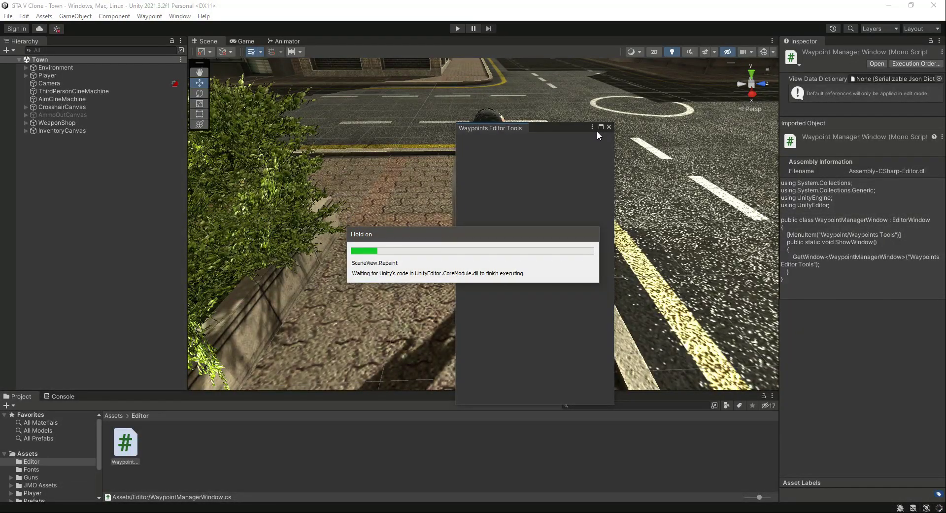
Close the tool window and browse the Waypoint, Window and GameObject menus.
click(149, 16)
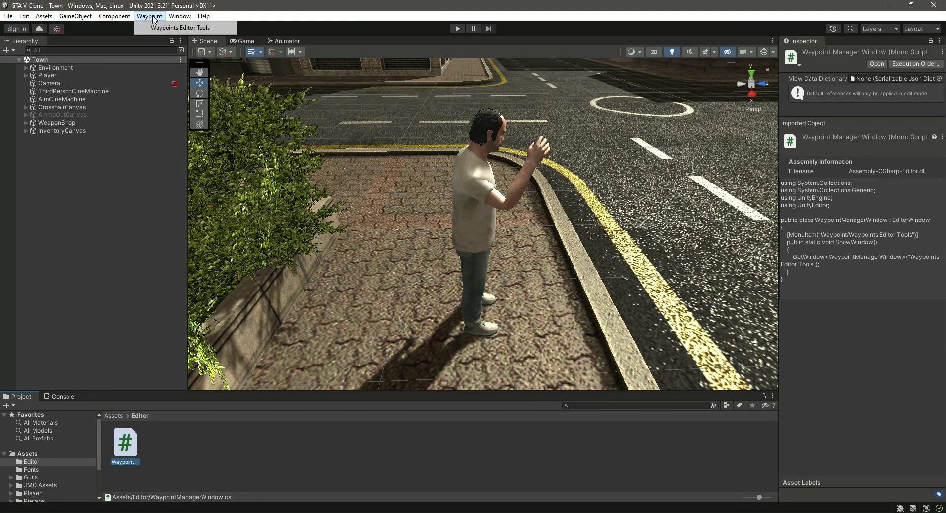
click(179, 28)
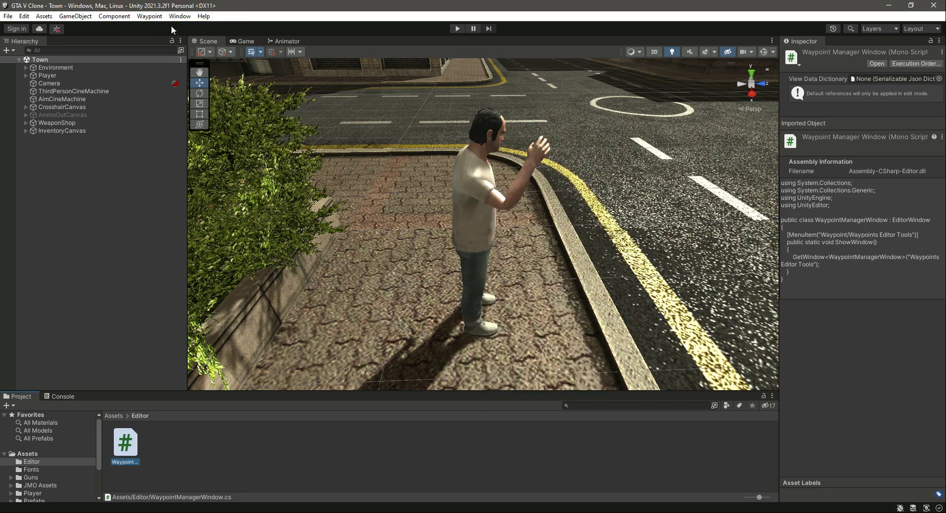
click(179, 16)
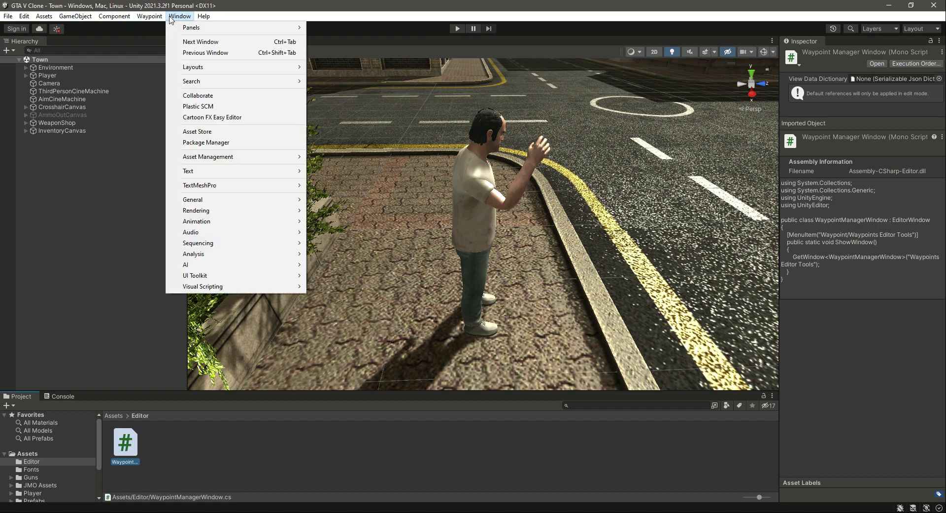
click(150, 16)
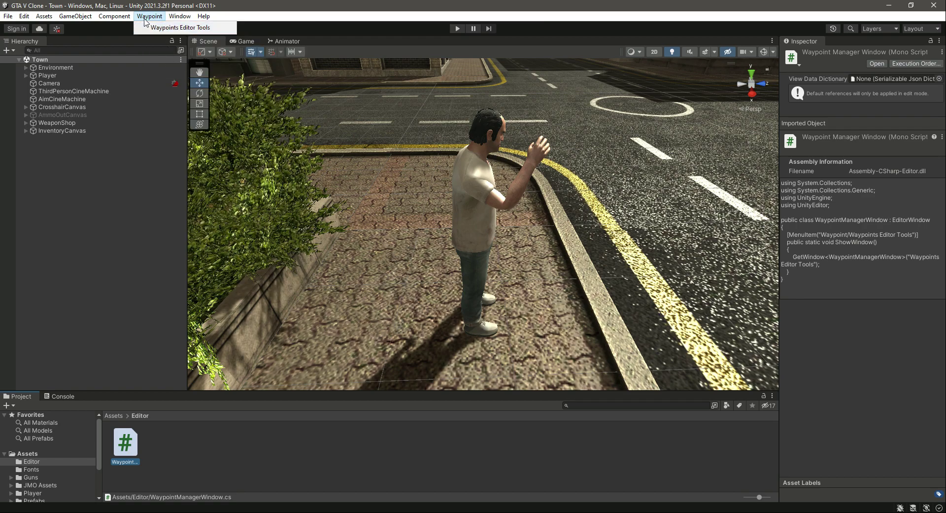
click(180, 16)
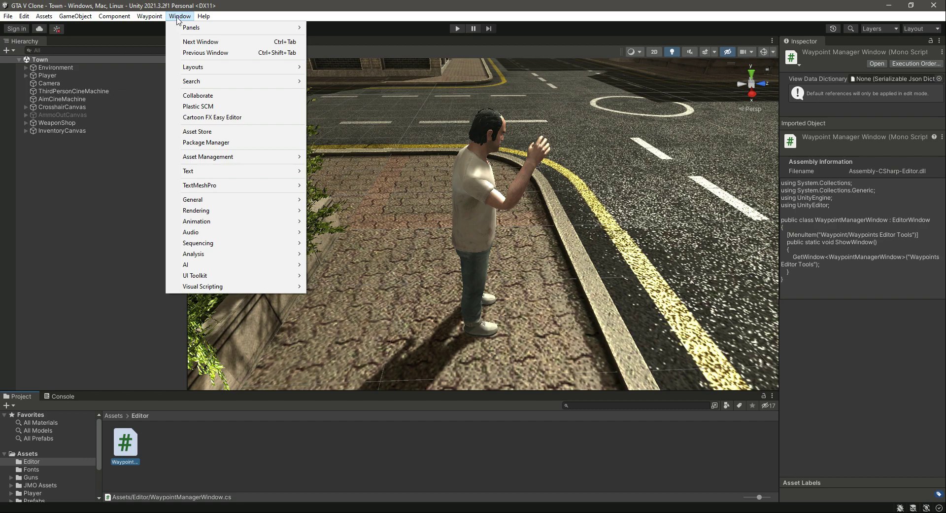
click(75, 16)
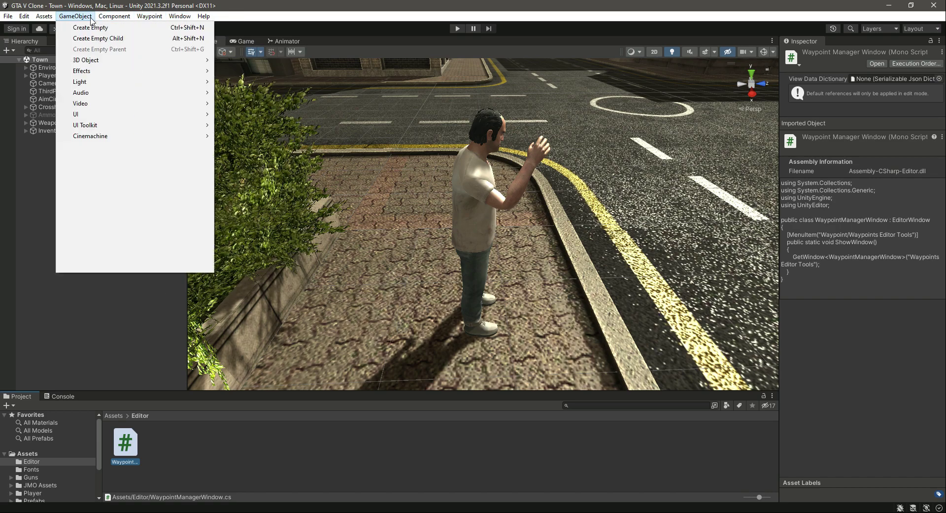
click(179, 16)
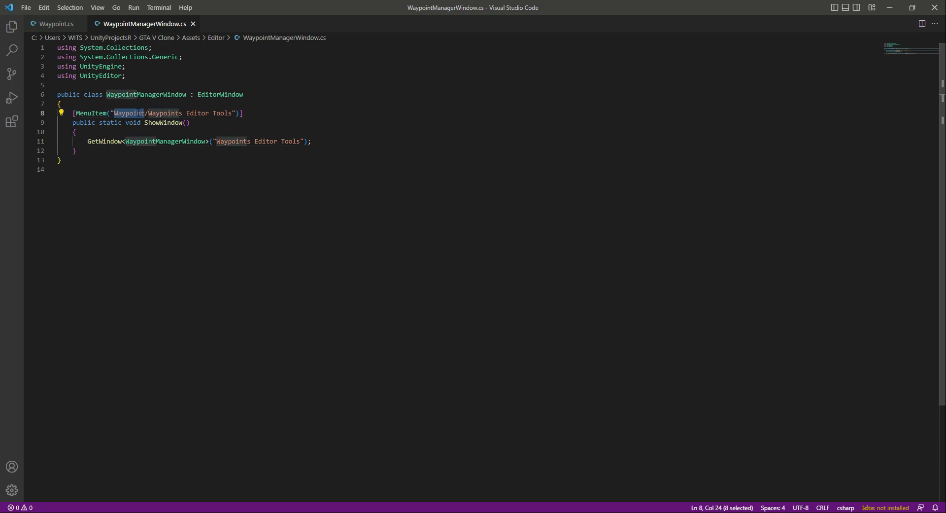
Change the MenuItem path to "Window/Waypoints Editor Tools".
text(Window)
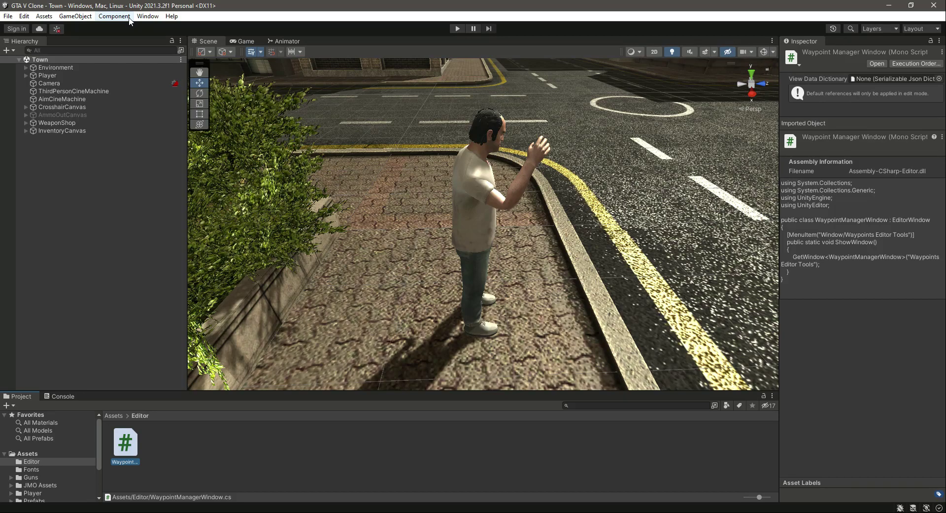
Launch Waypoints Editor Tools from Unity's Window menu.
click(148, 16)
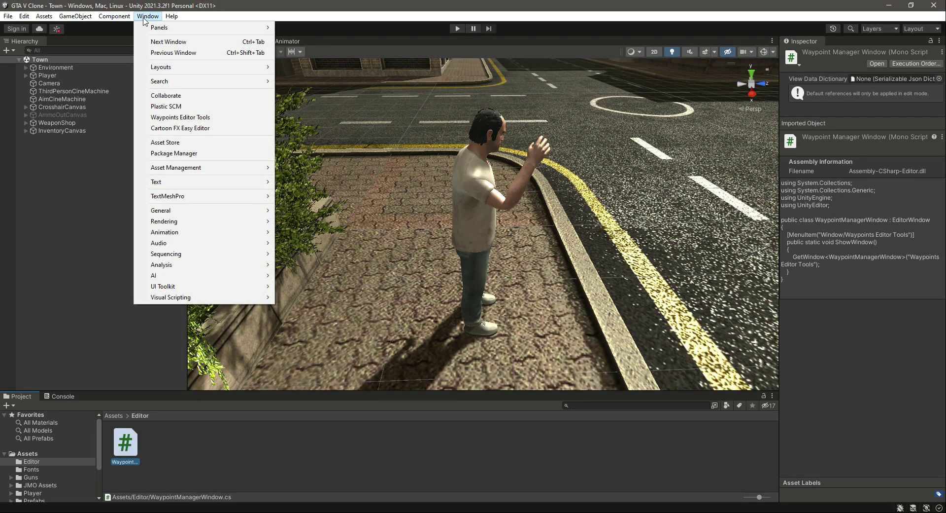
mouse_move(179, 117)
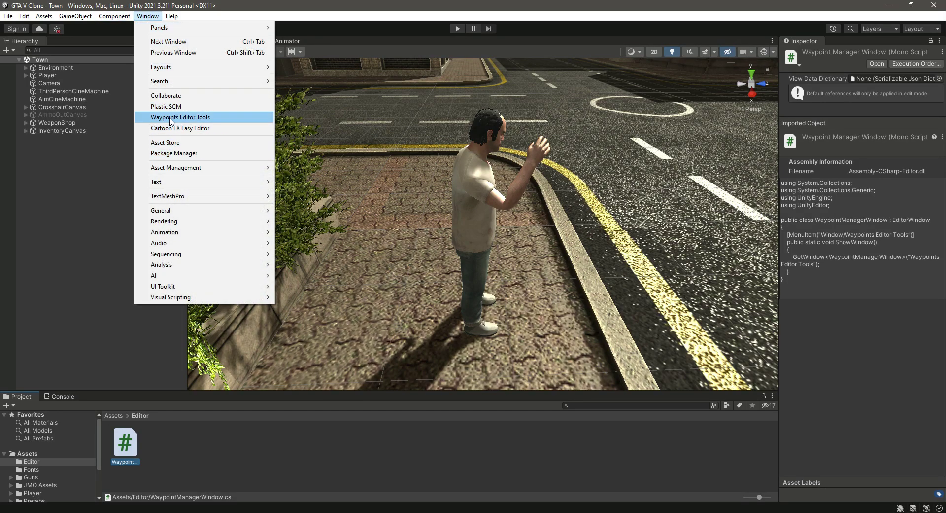
click(179, 117)
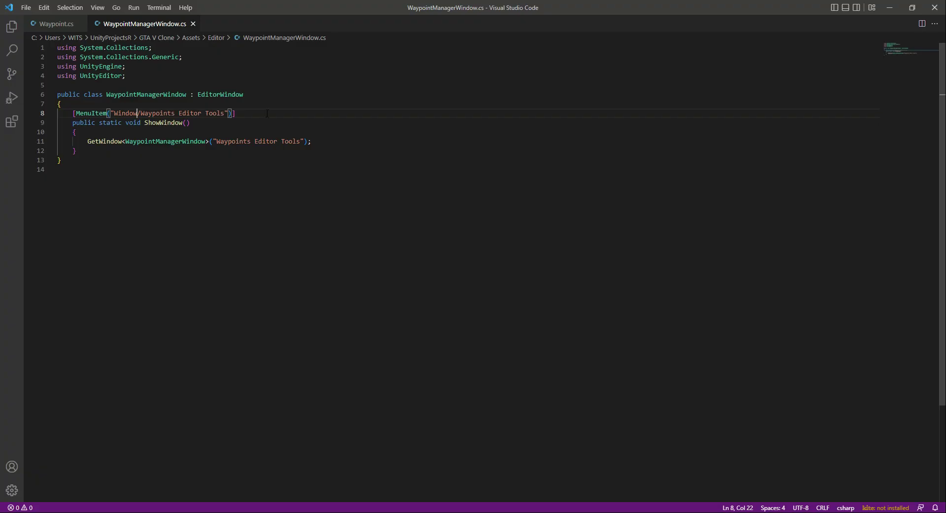
Restore the MenuItem path to "Waypoint/Waypoints Editor Tools".
text(Waypoint)
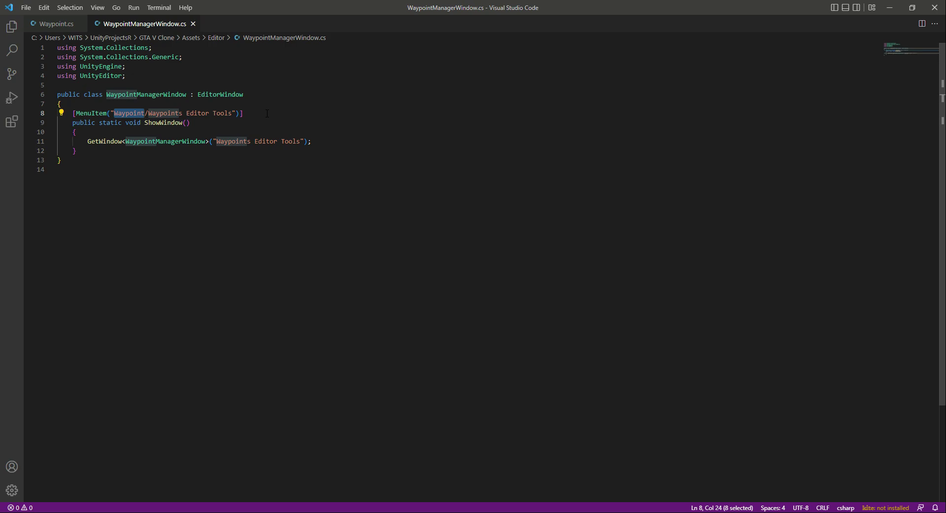
click(243, 114)
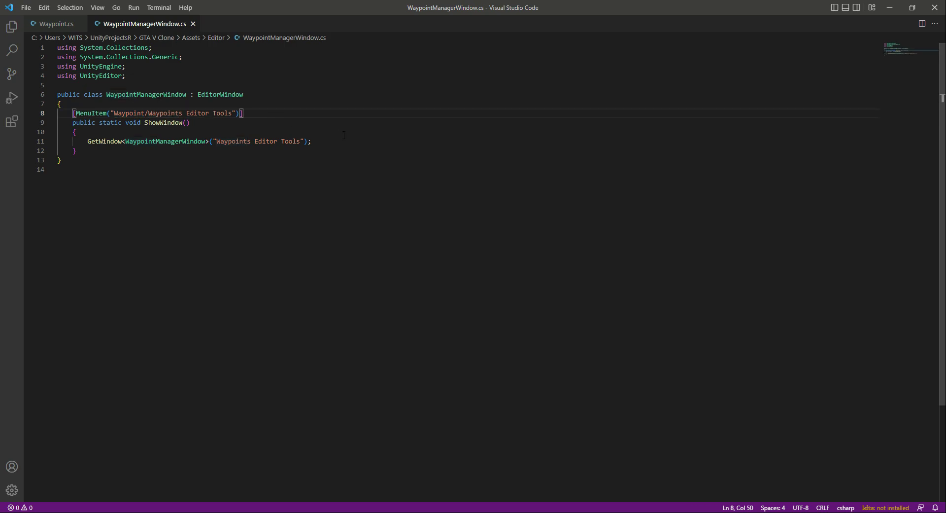